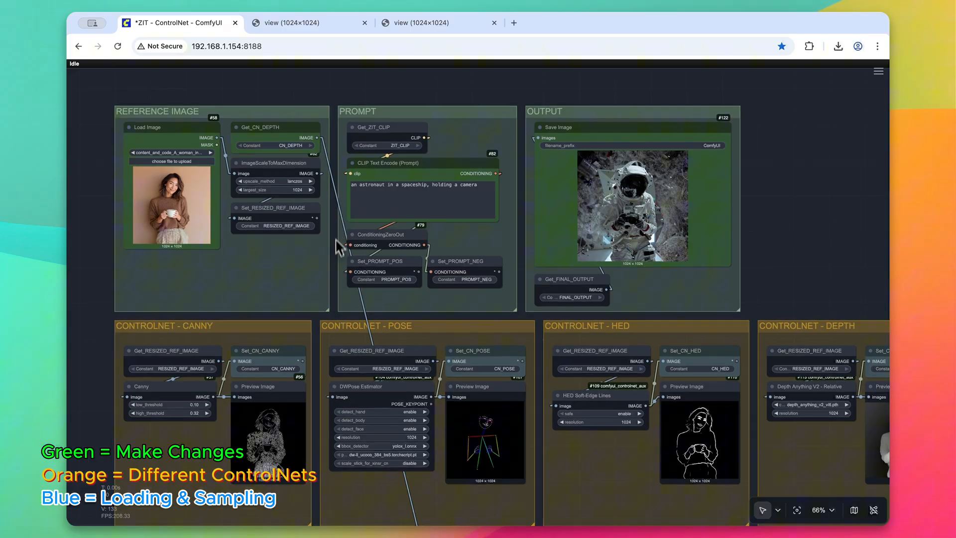
Change the Get_CN_DEPTH getter's constant to CN_CANNY so the ControlNet uses the edge map.
scroll(down, 3)
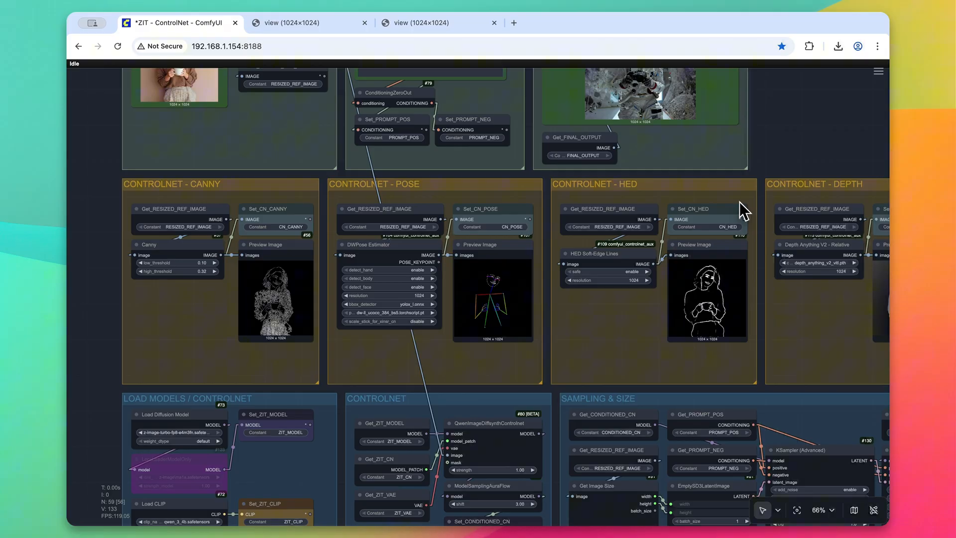
mouse_move(329, 391)
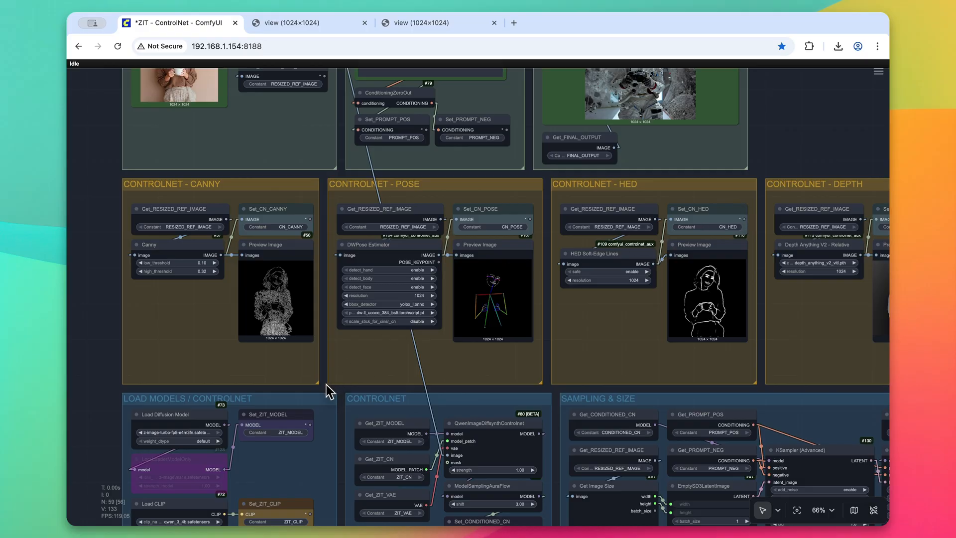
scroll(down, 3)
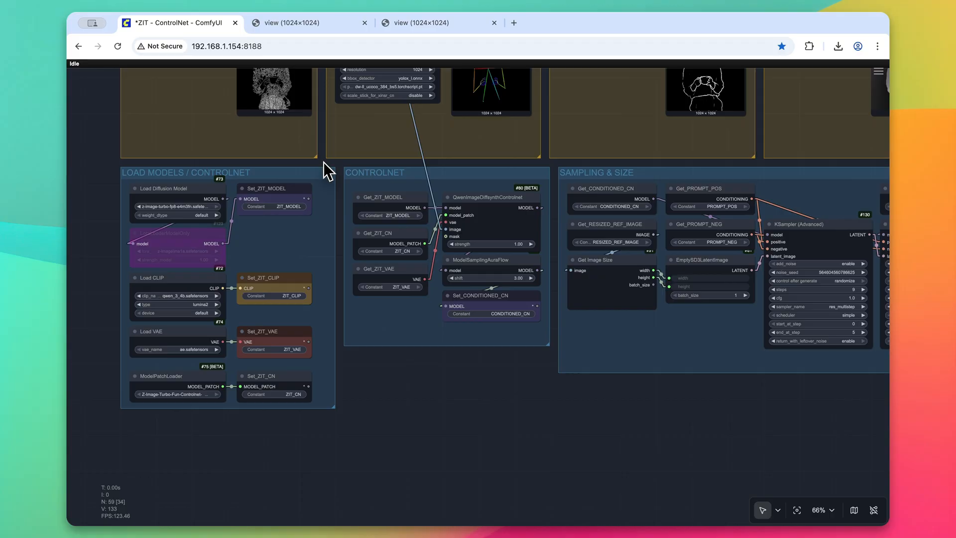
mouse_move(154, 347)
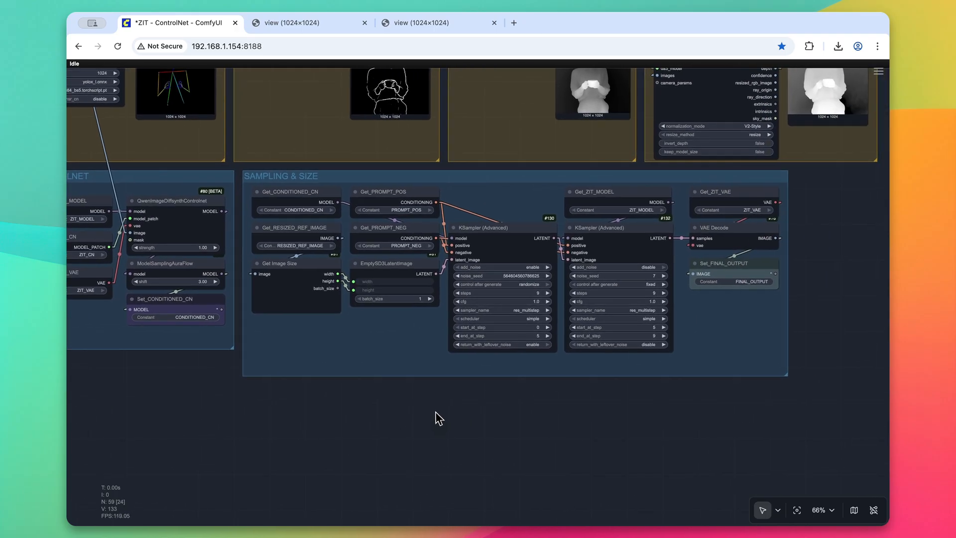
mouse_move(498, 251)
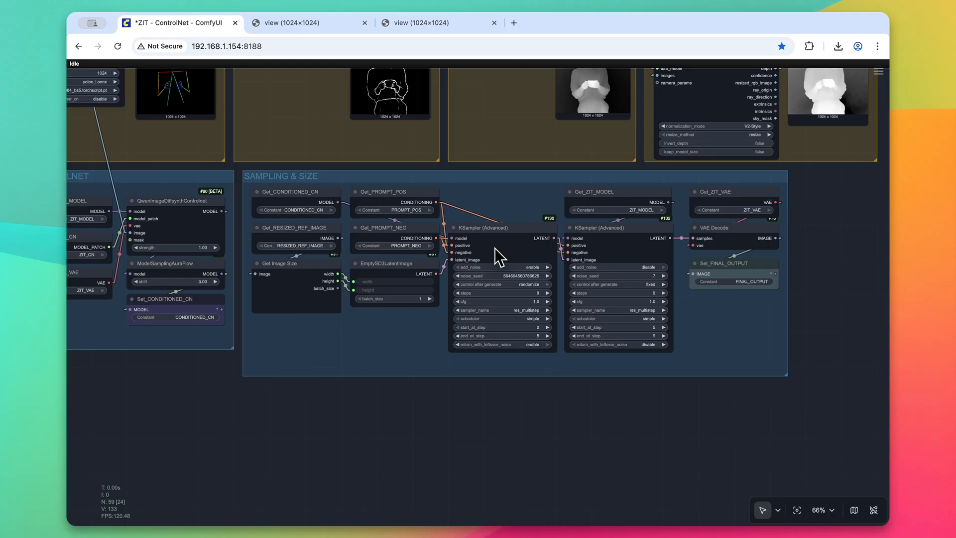
mouse_move(621, 243)
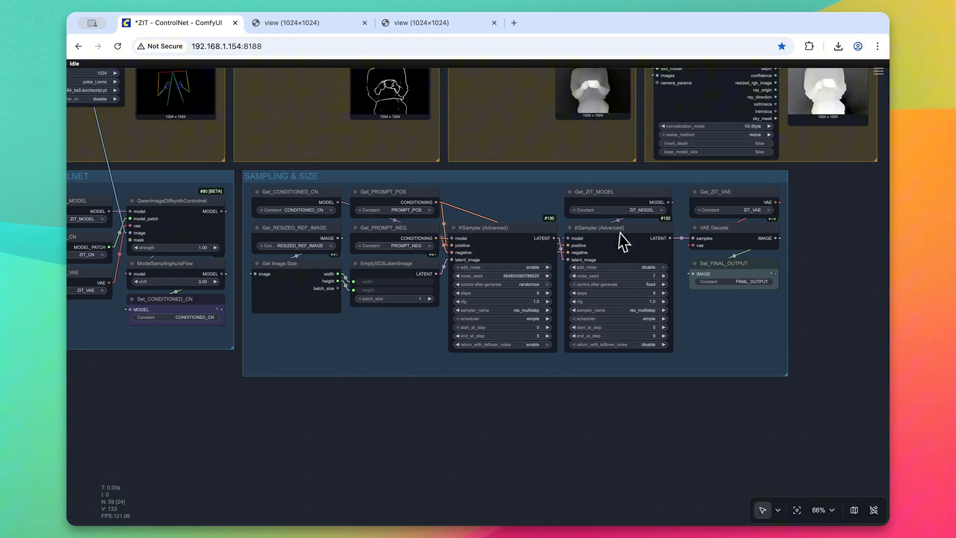
click(483, 227)
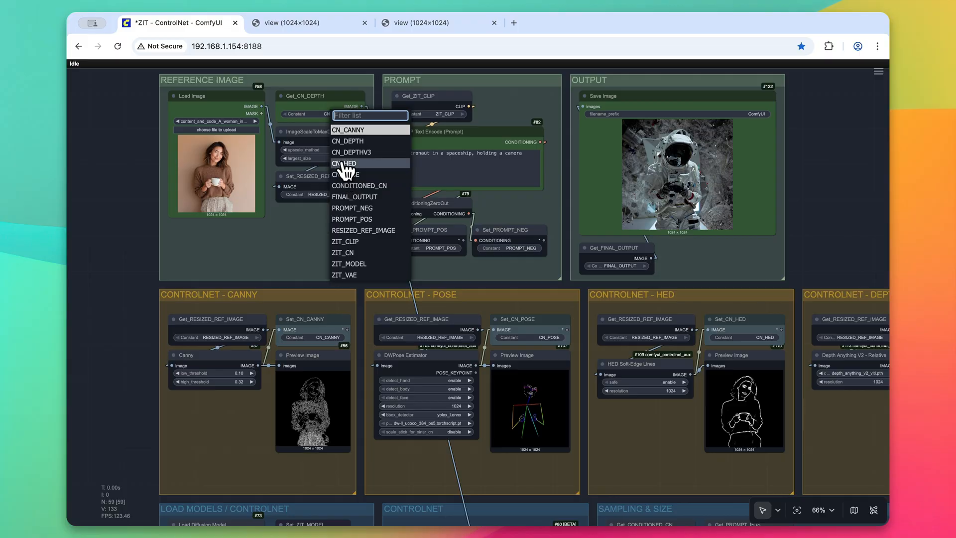
mouse_move(348, 132)
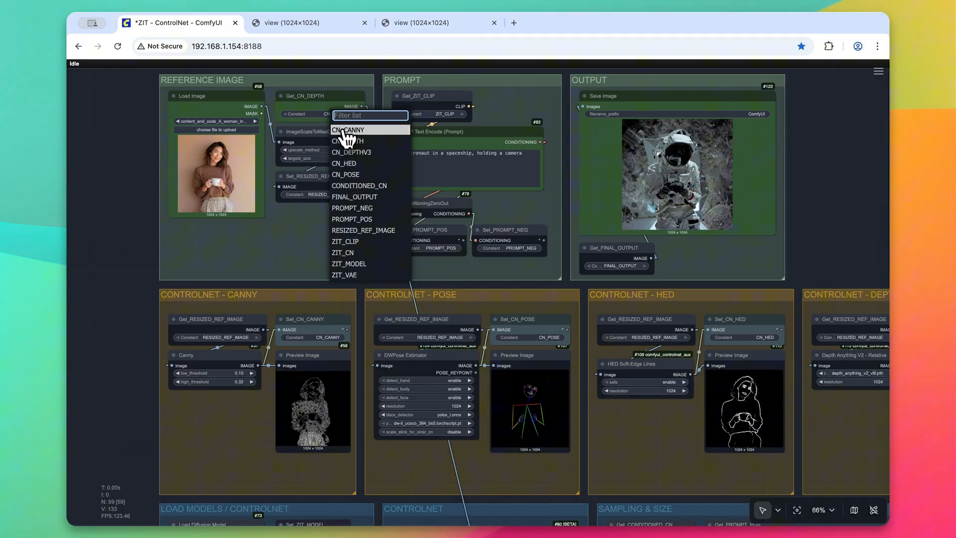
click(347, 130)
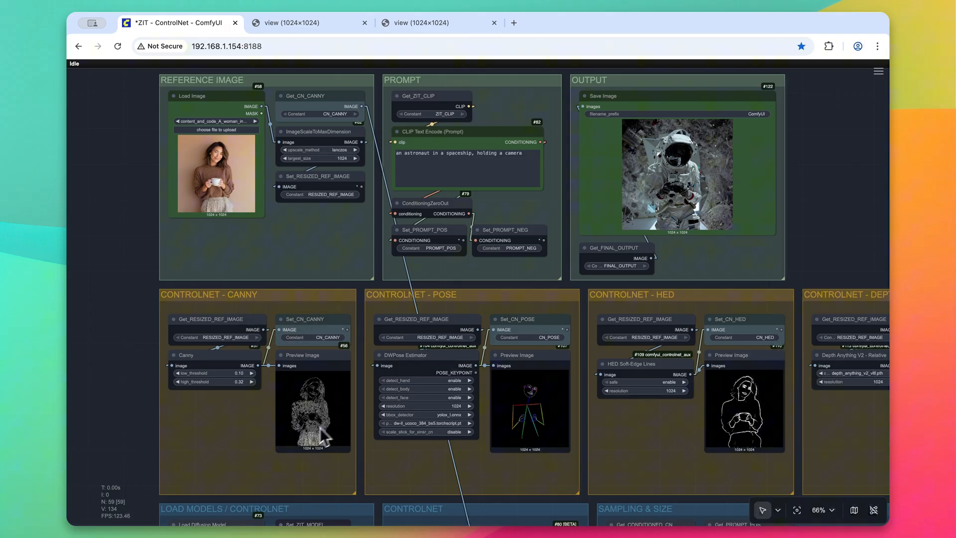
mouse_move(260, 385)
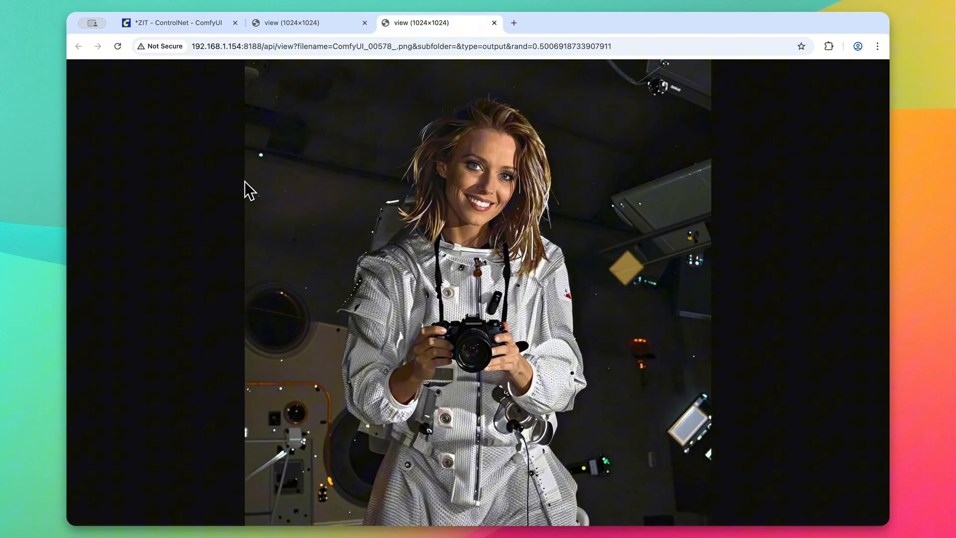
mouse_move(299, 233)
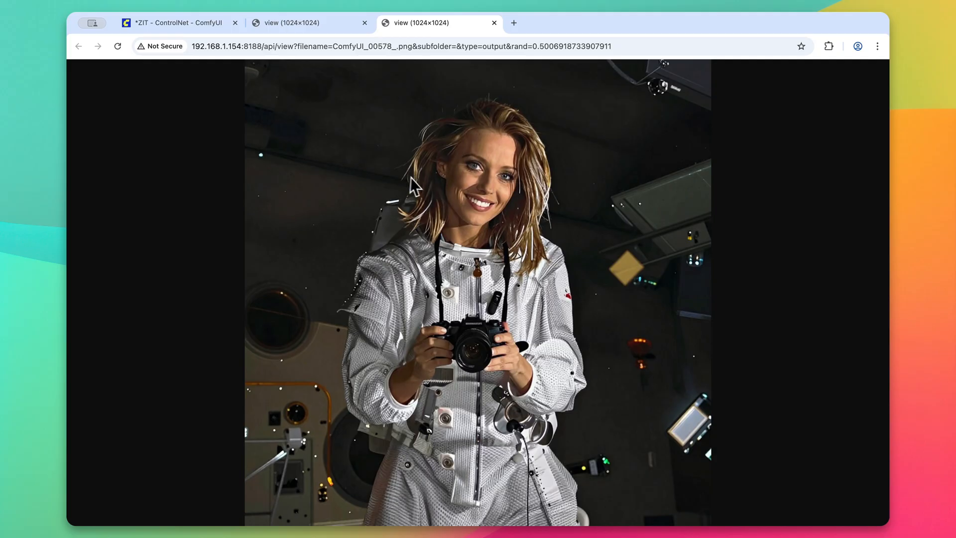
Compare the Canny-guided astronaut with the reference photo, then return to the workflow.
click(306, 23)
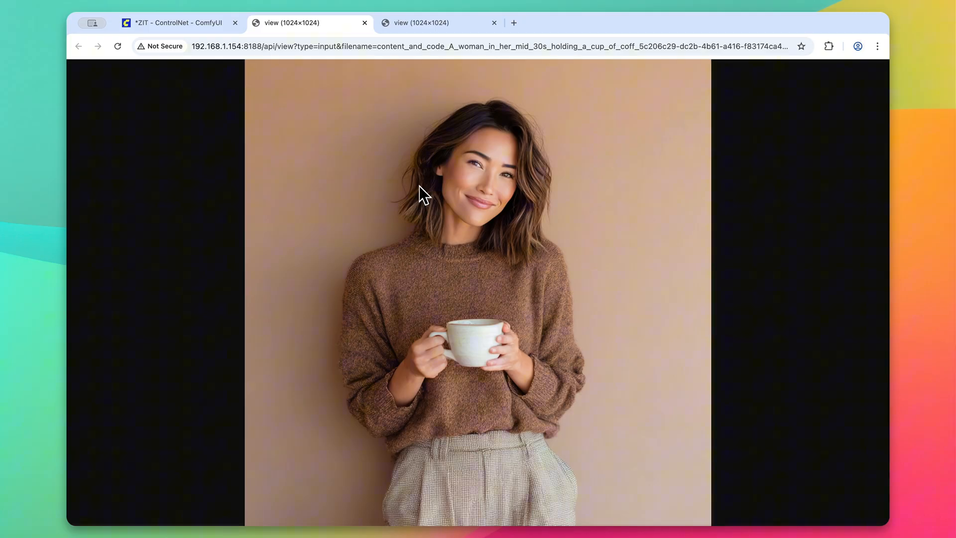
click(440, 23)
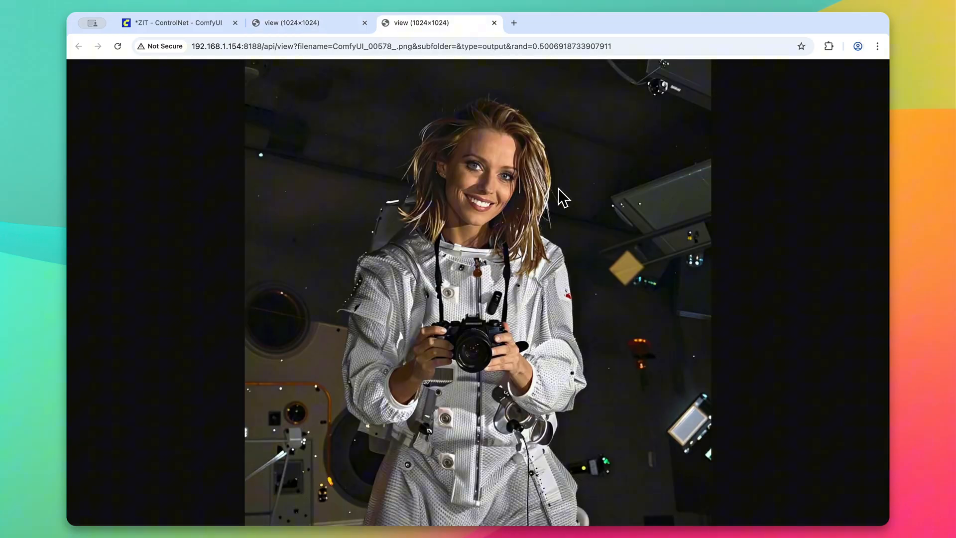
mouse_move(433, 347)
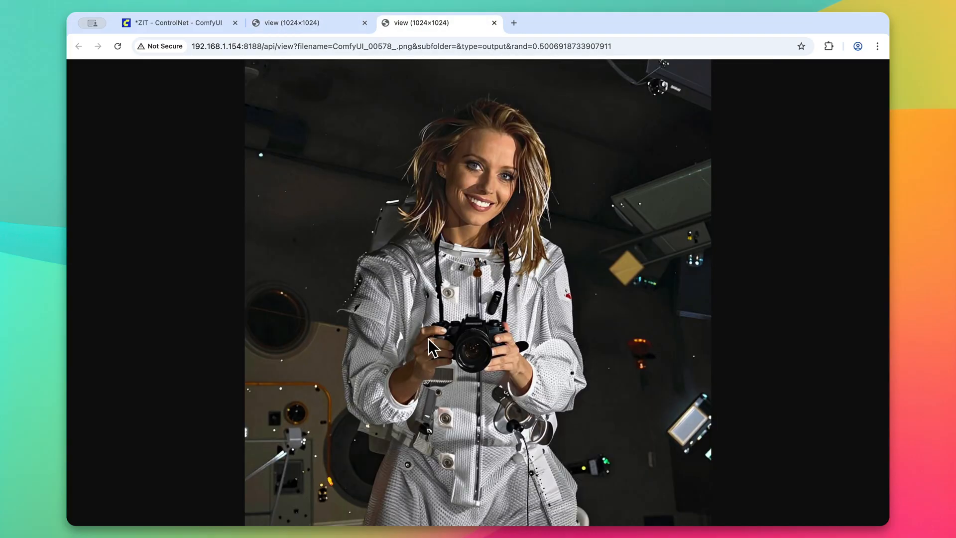
mouse_move(476, 351)
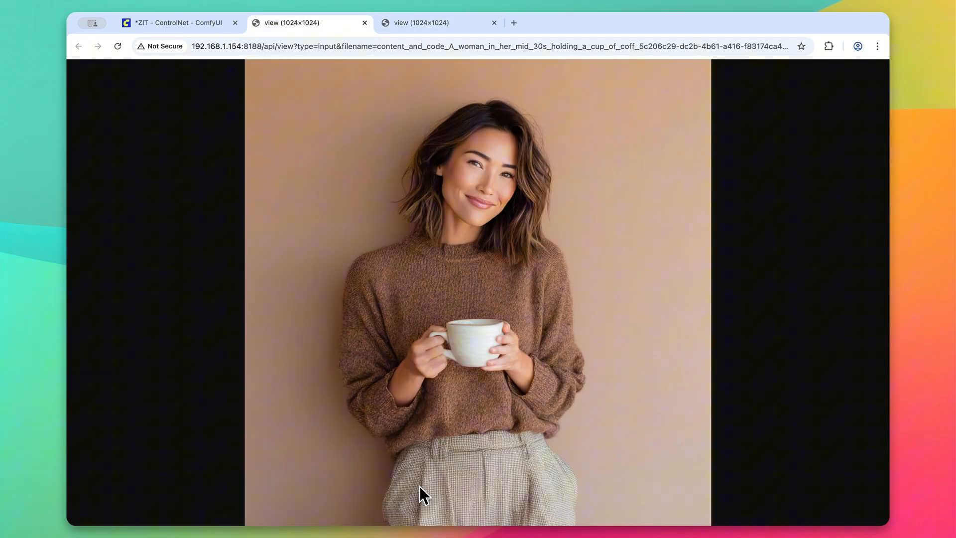
click(177, 23)
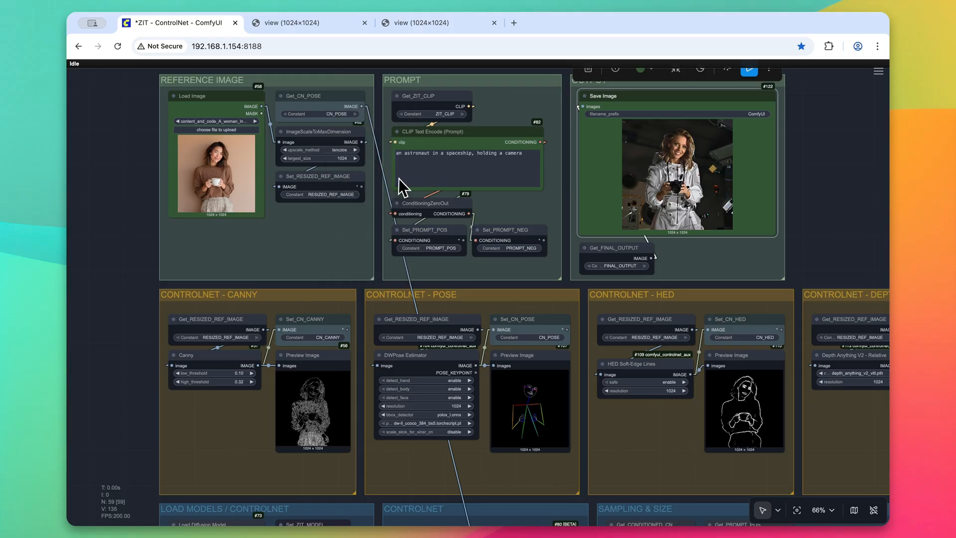
Run the pose-guided workflow and view the astronaut-with-camera result in its own tab.
click(748, 68)
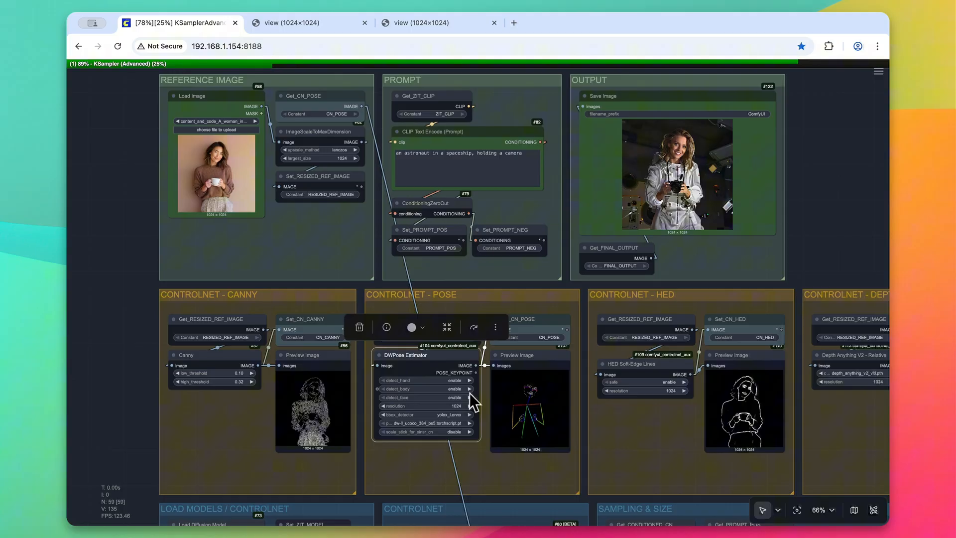
mouse_move(506, 386)
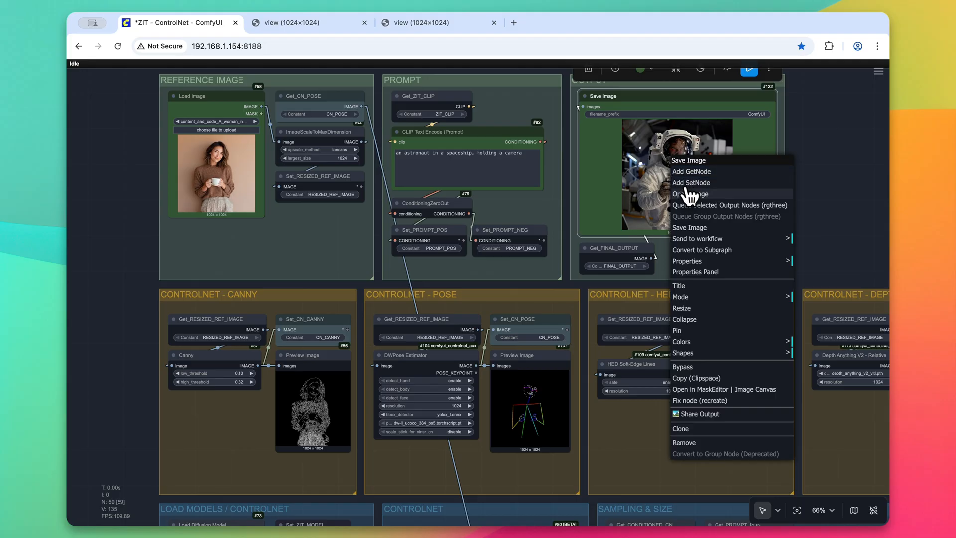
click(307, 23)
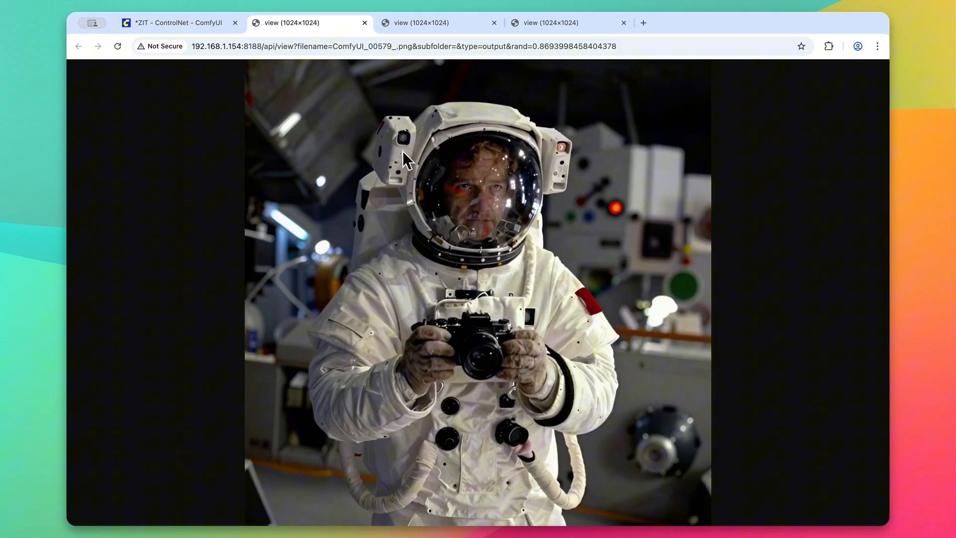
click(420, 23)
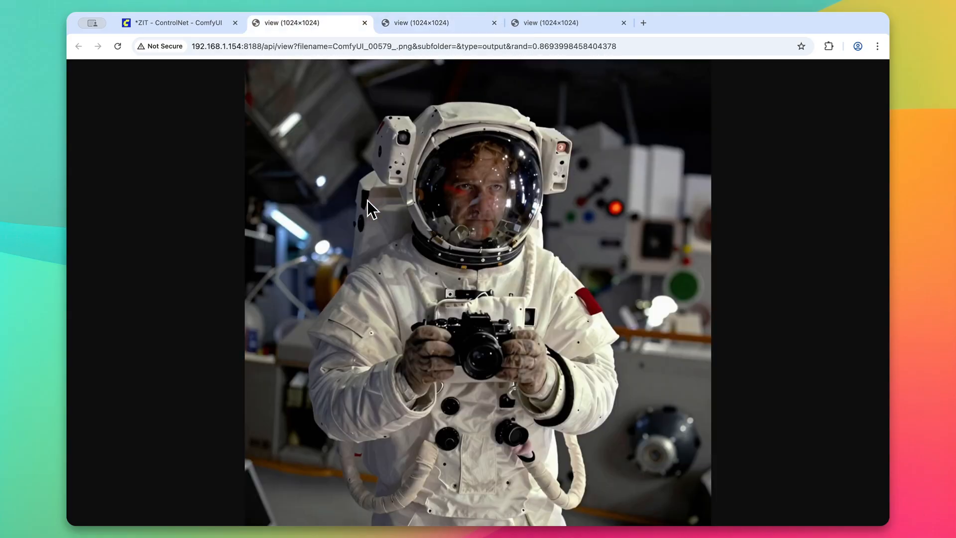
click(435, 23)
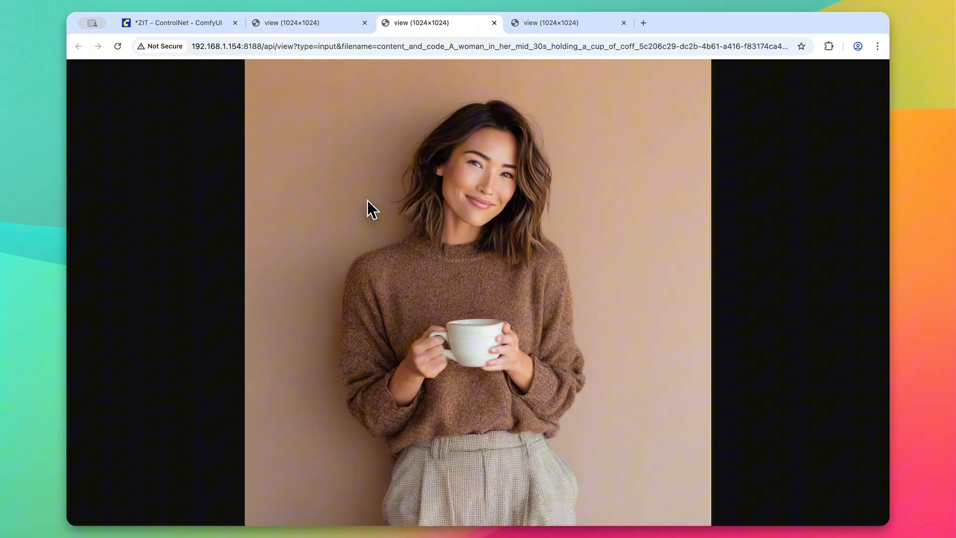
click(296, 22)
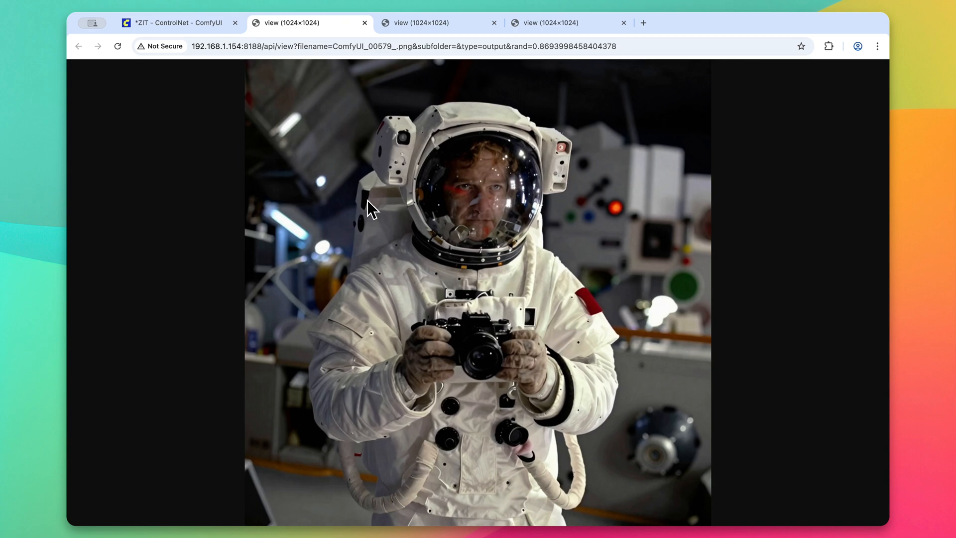
click(430, 23)
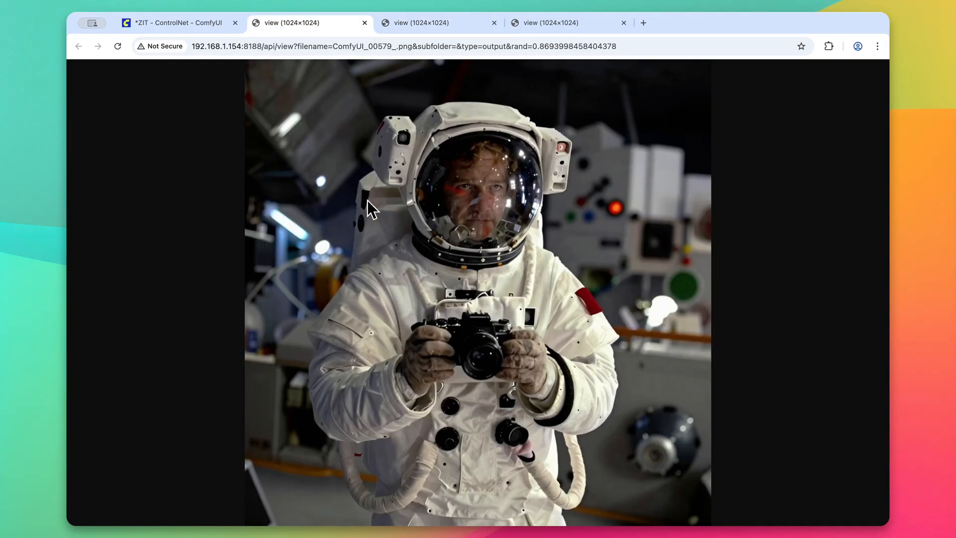
click(177, 23)
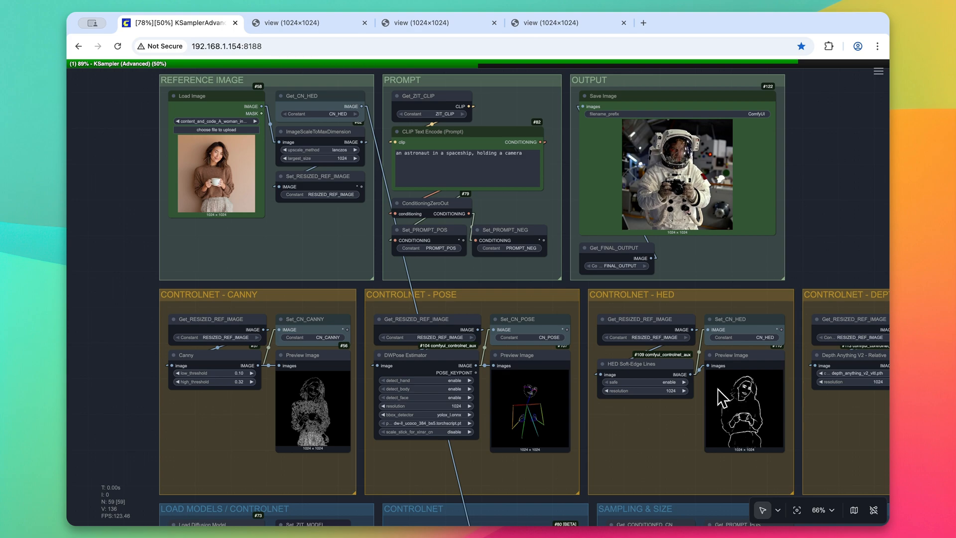
Open the HED-guided result of a smiling woman in a white spacesuit.
click(308, 22)
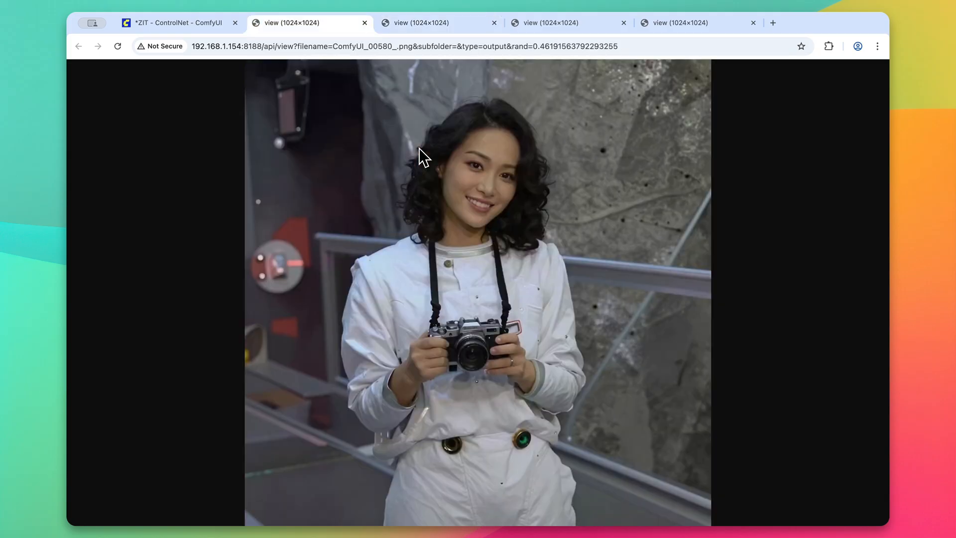
Compare the white-suited woman result with the coffee-cup reference photo, then return to the workflow.
click(434, 23)
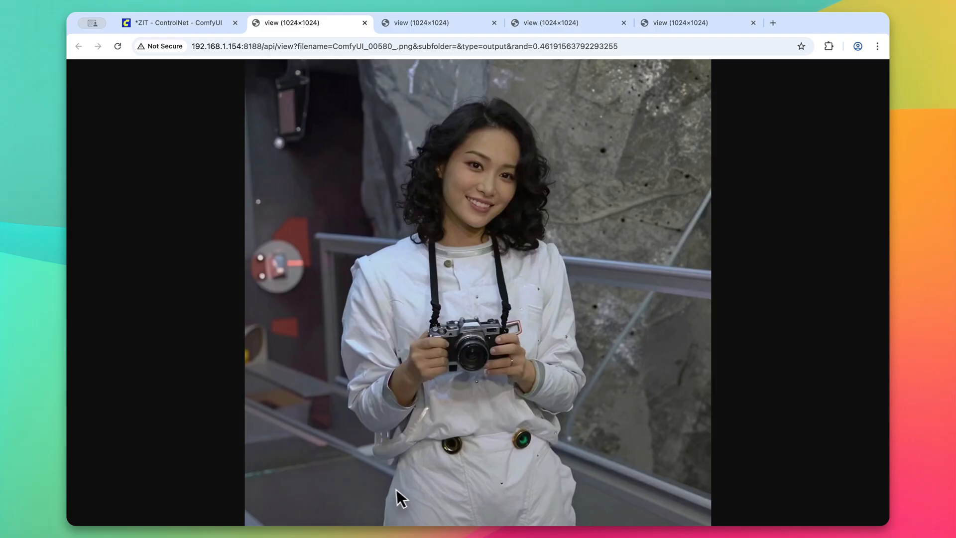
click(434, 22)
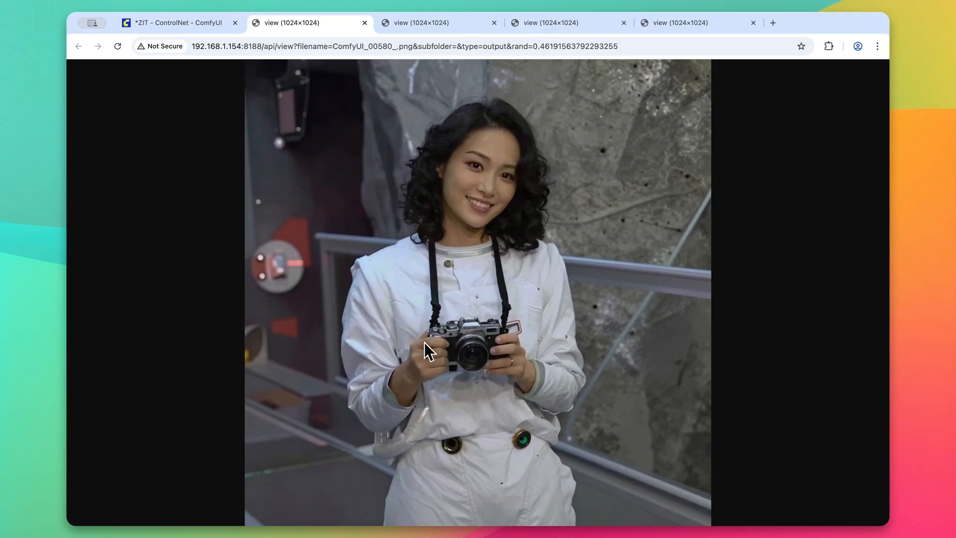
mouse_move(428, 278)
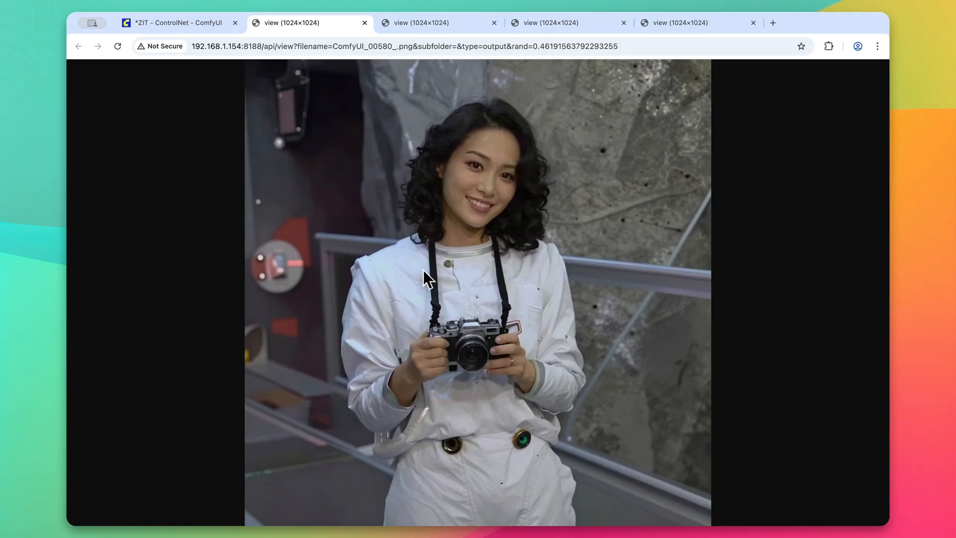
click(429, 23)
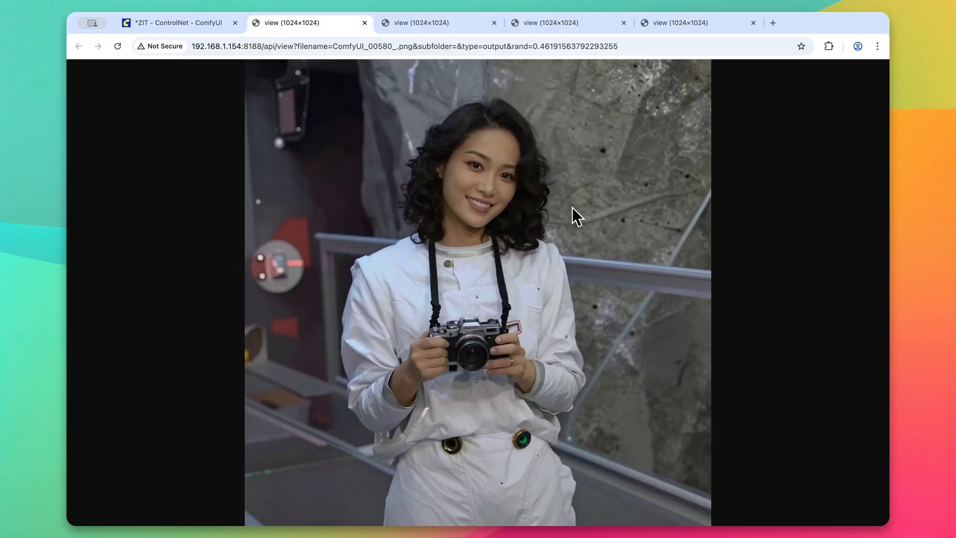
click(430, 23)
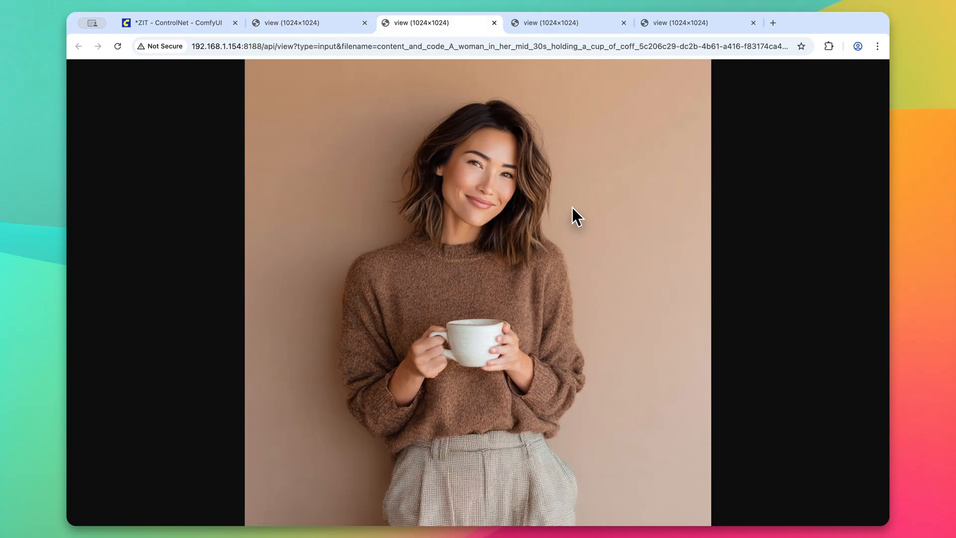
click(180, 22)
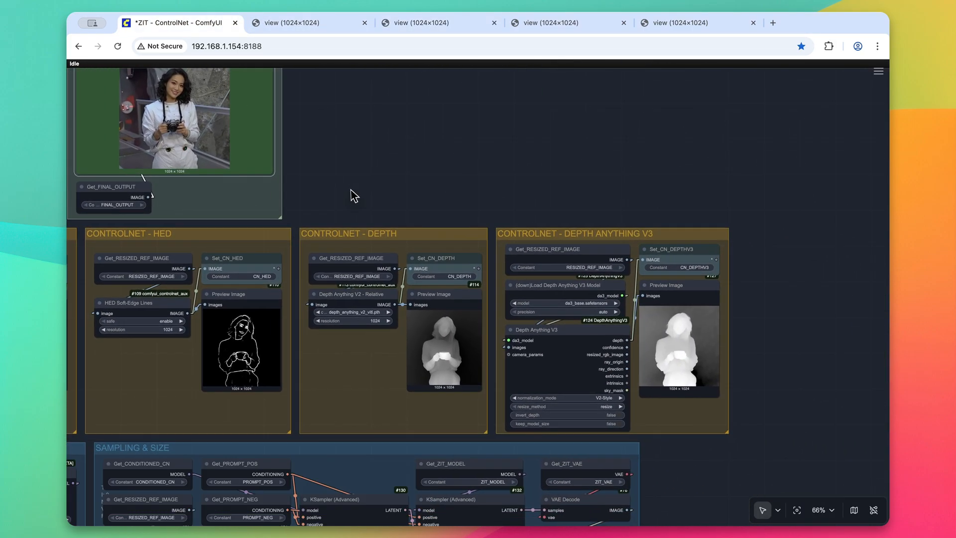
mouse_move(353, 211)
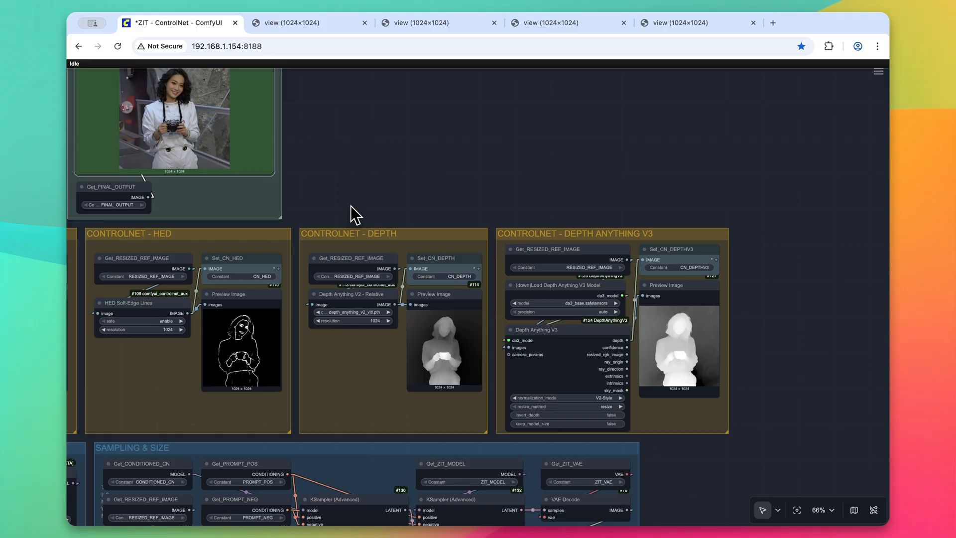
mouse_move(389, 296)
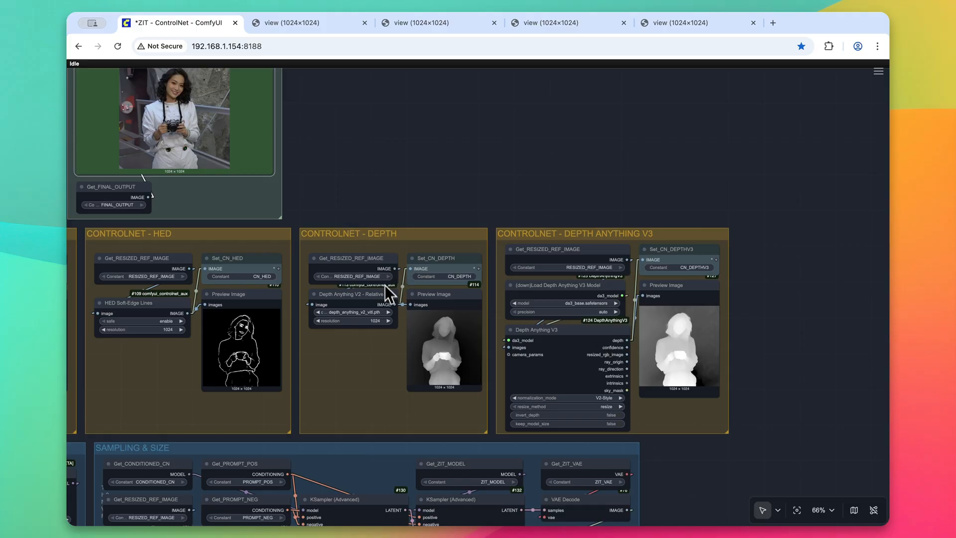
mouse_move(390, 310)
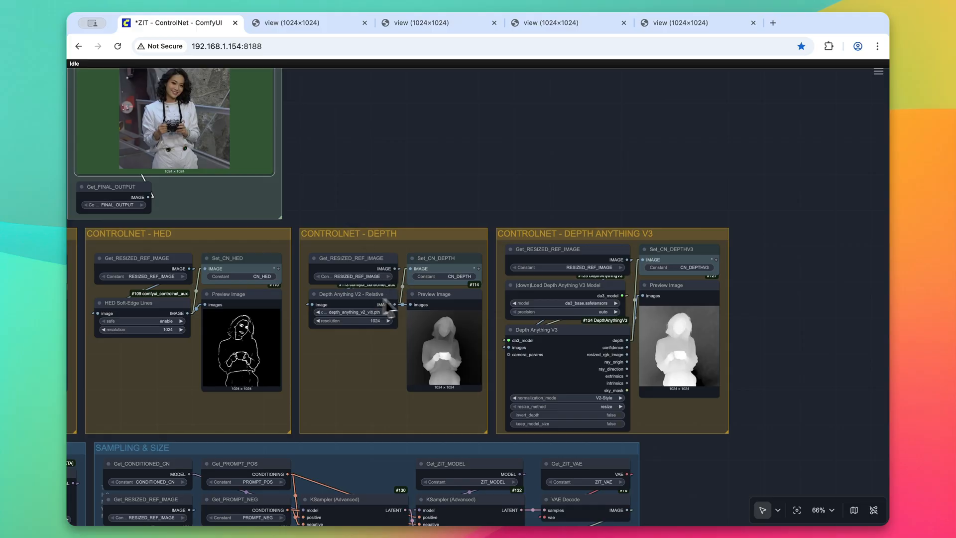
mouse_move(654, 251)
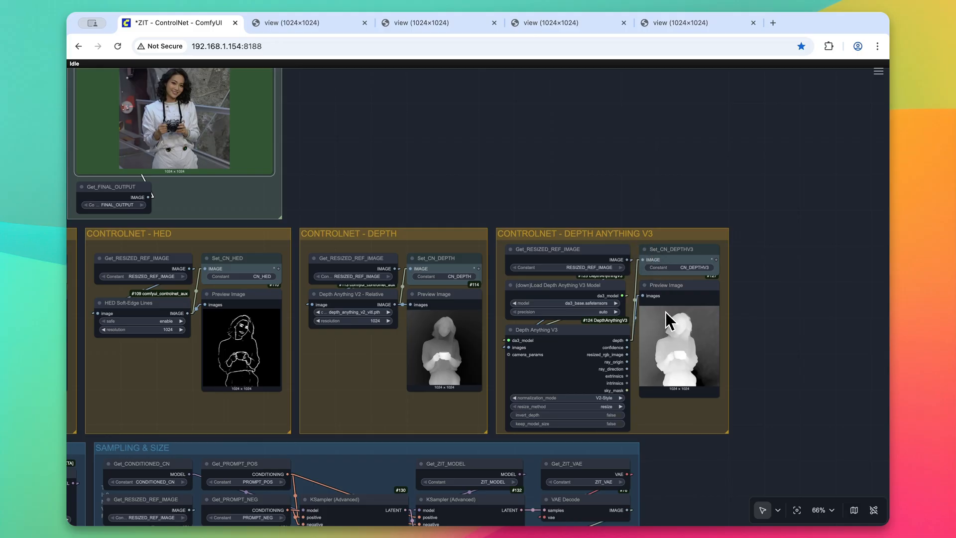
mouse_move(616, 267)
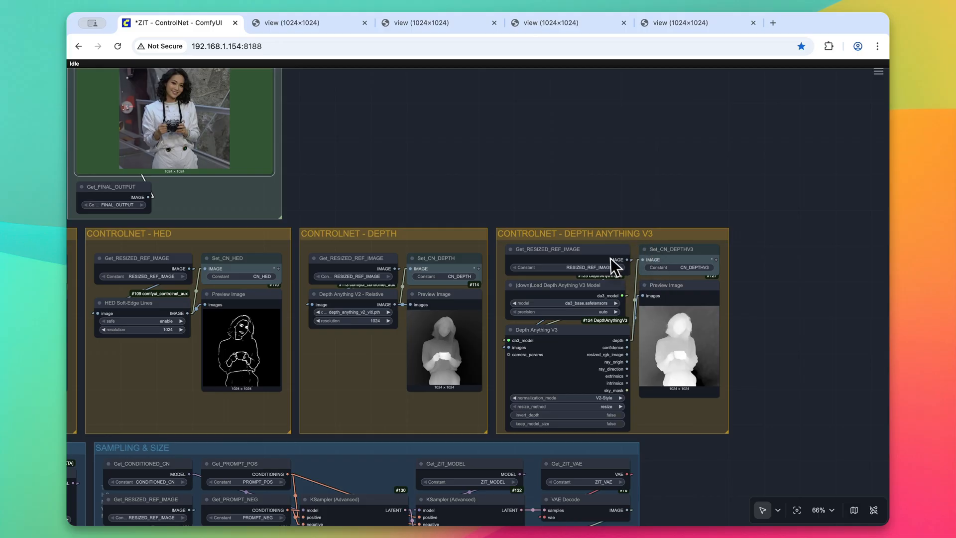
mouse_move(576, 291)
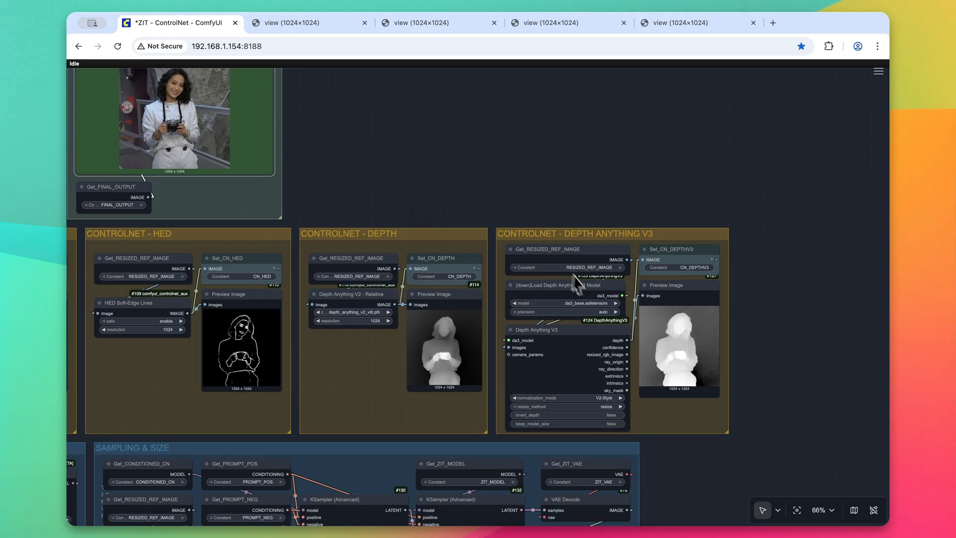
mouse_move(436, 311)
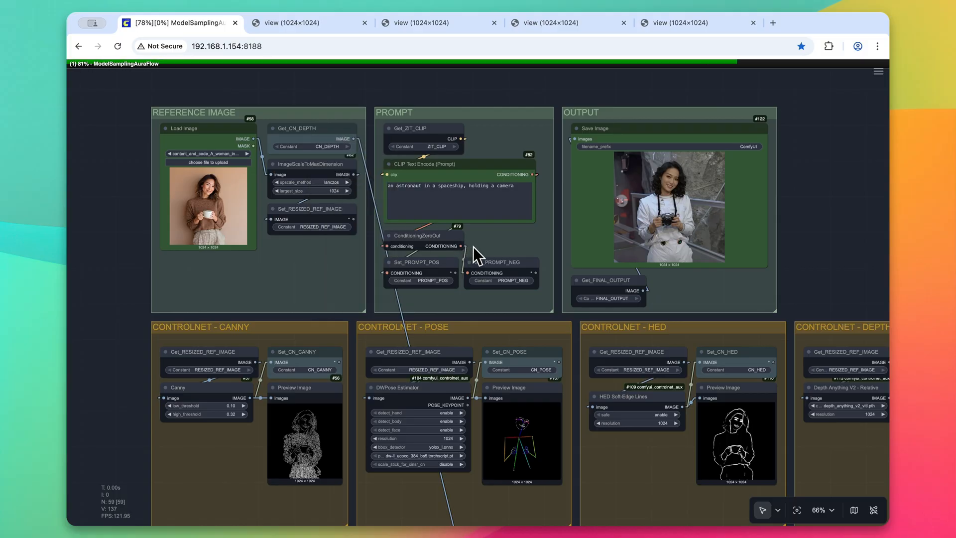
View the dark-lit, fully suited astronaut holding a camera at full size.
click(298, 23)
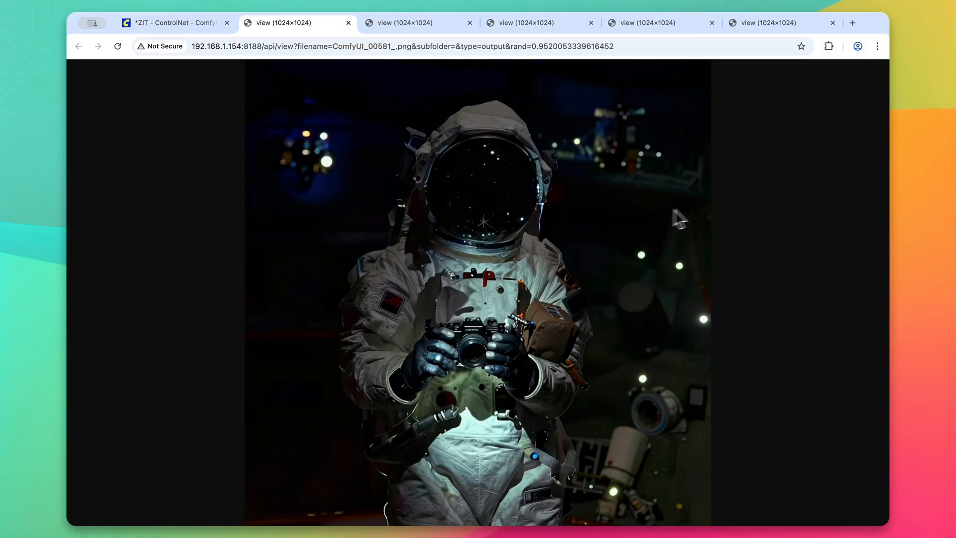
mouse_move(698, 215)
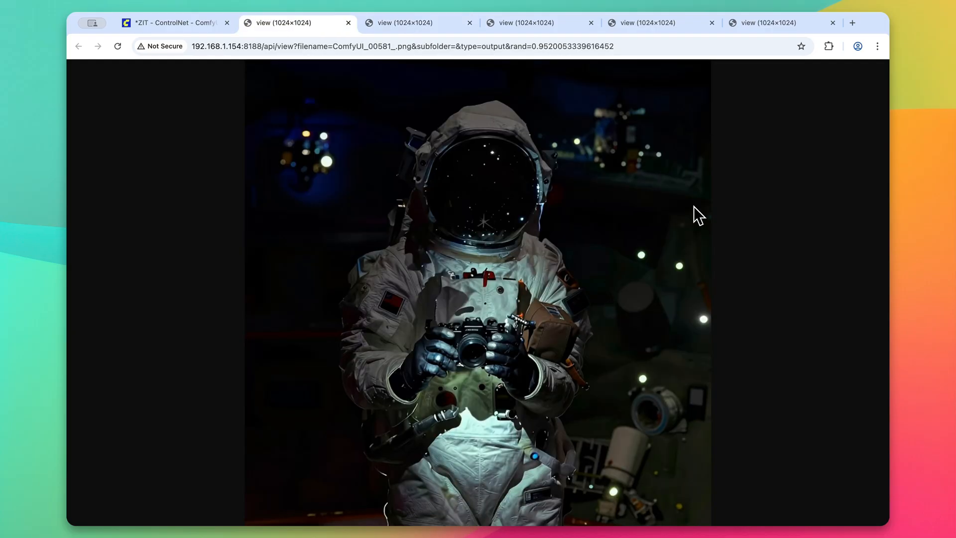
mouse_move(383, 92)
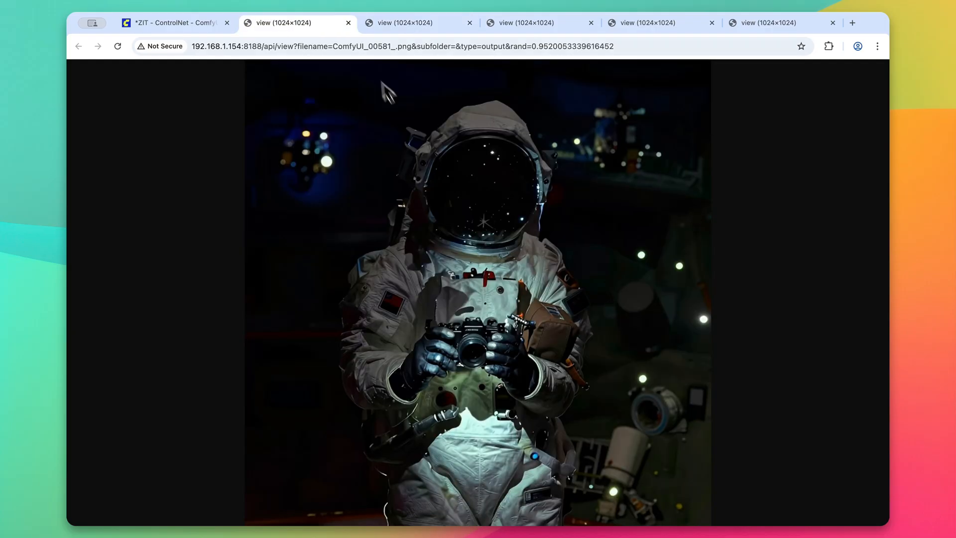
click(295, 23)
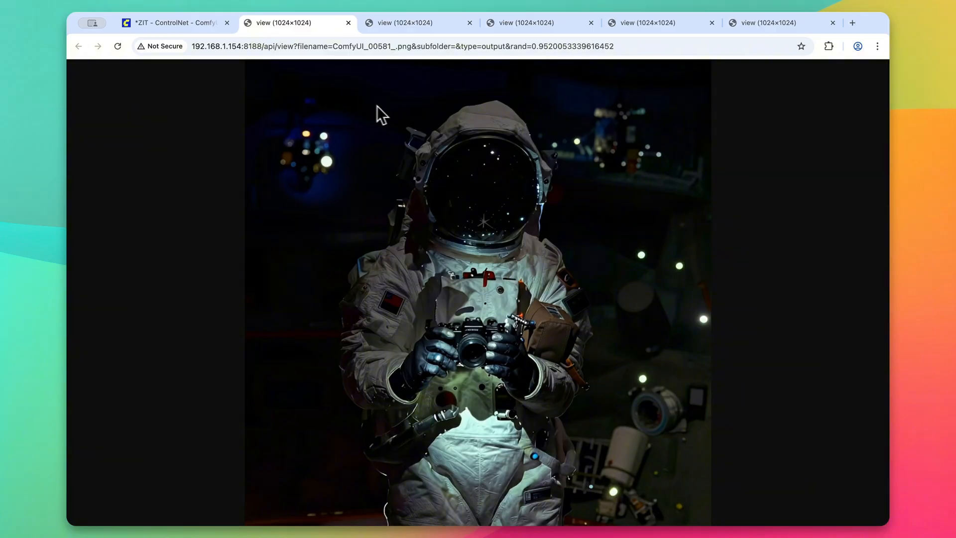
mouse_move(650, 330)
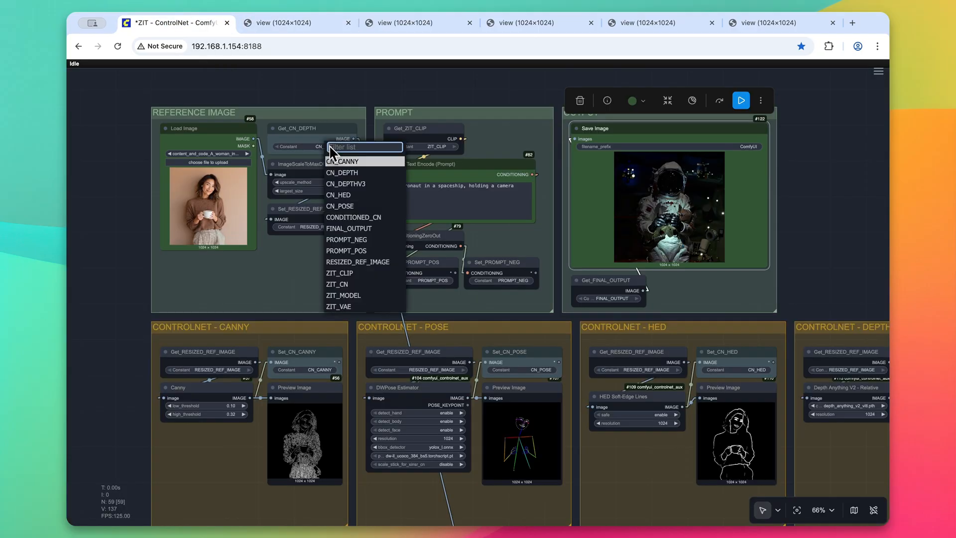
Select CN_DEPTHV3 as the control source, queue a run, and view the coffee-cup reference photo.
click(346, 183)
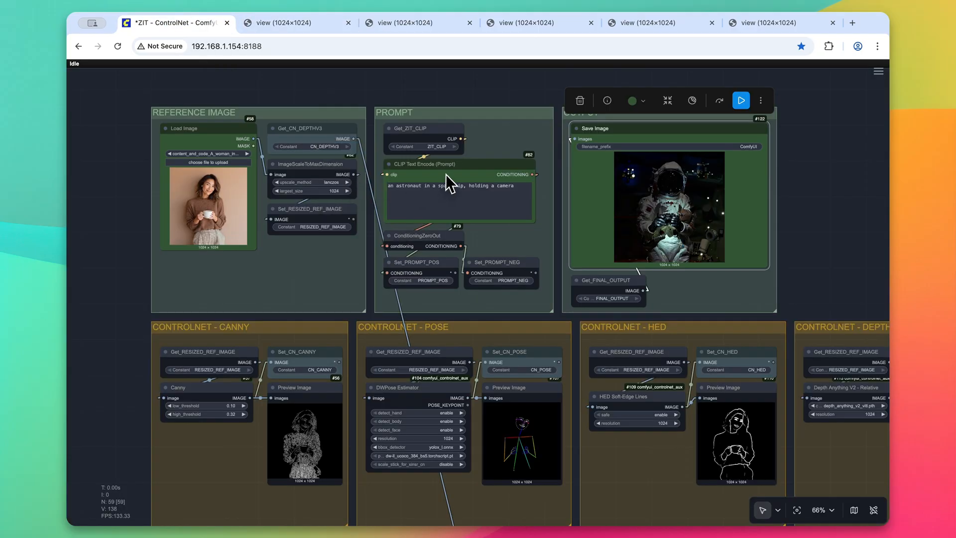
click(740, 100)
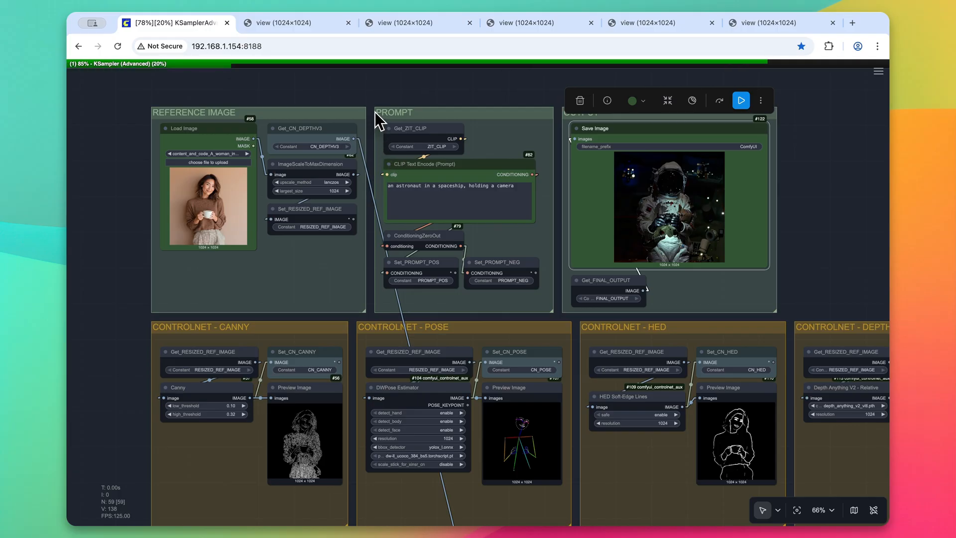
click(275, 22)
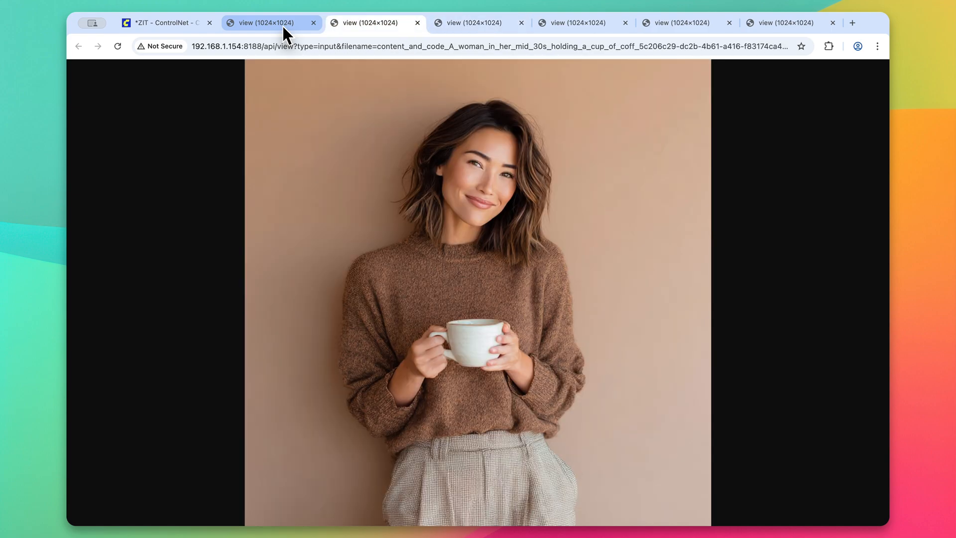
Switch to the tab showing the coffee-cup reference photo.
click(271, 23)
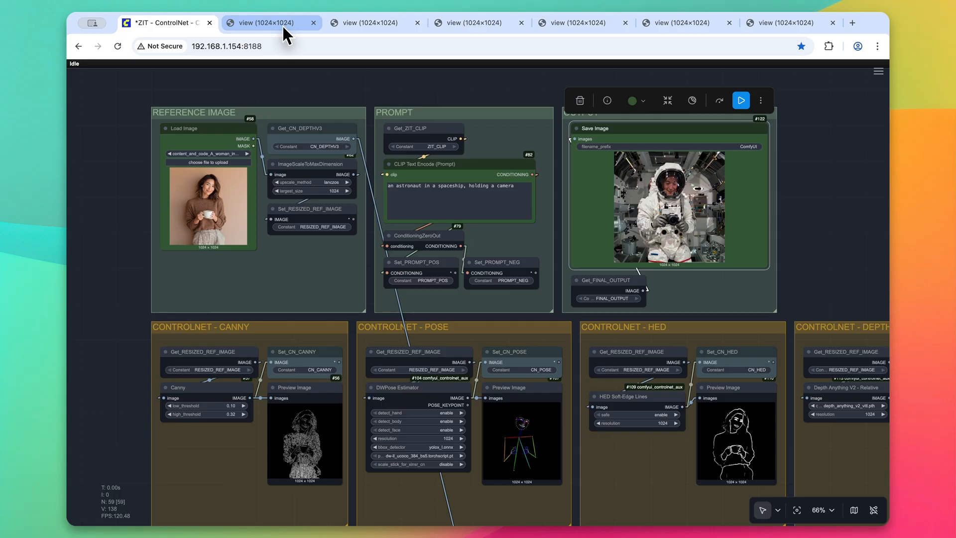
mouse_move(567, 202)
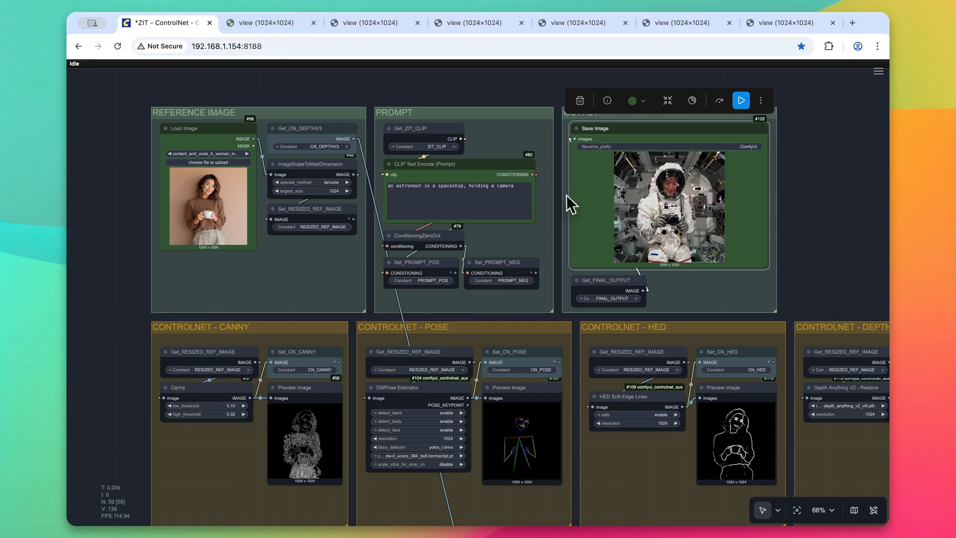
mouse_move(561, 211)
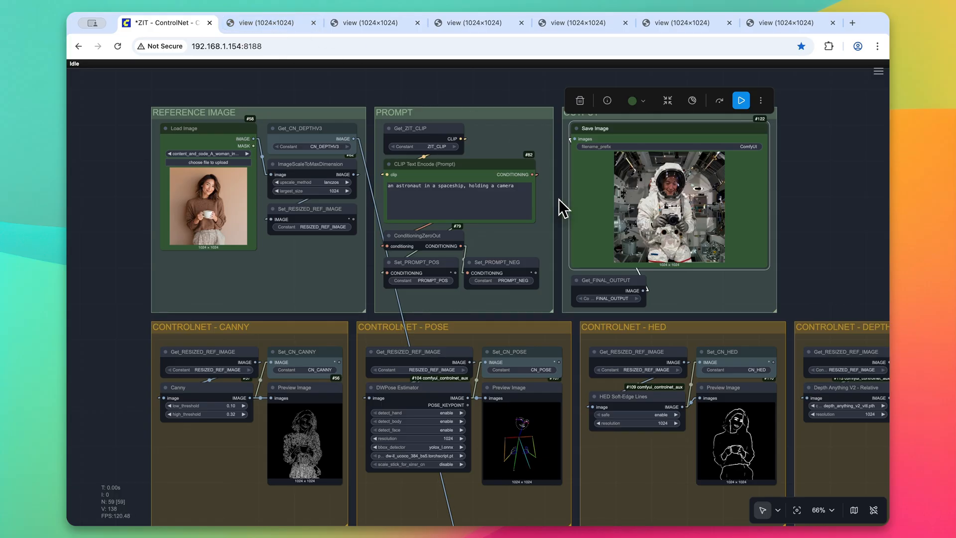